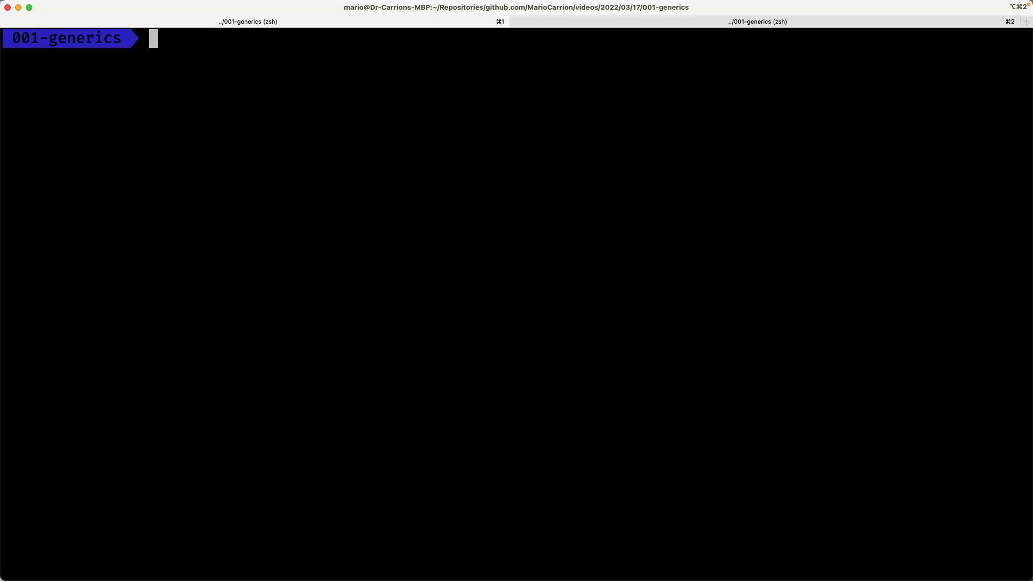
- Open main.go in Neovim from the zsh prompt and look over the int64 Sum function
text(nvim main.go)
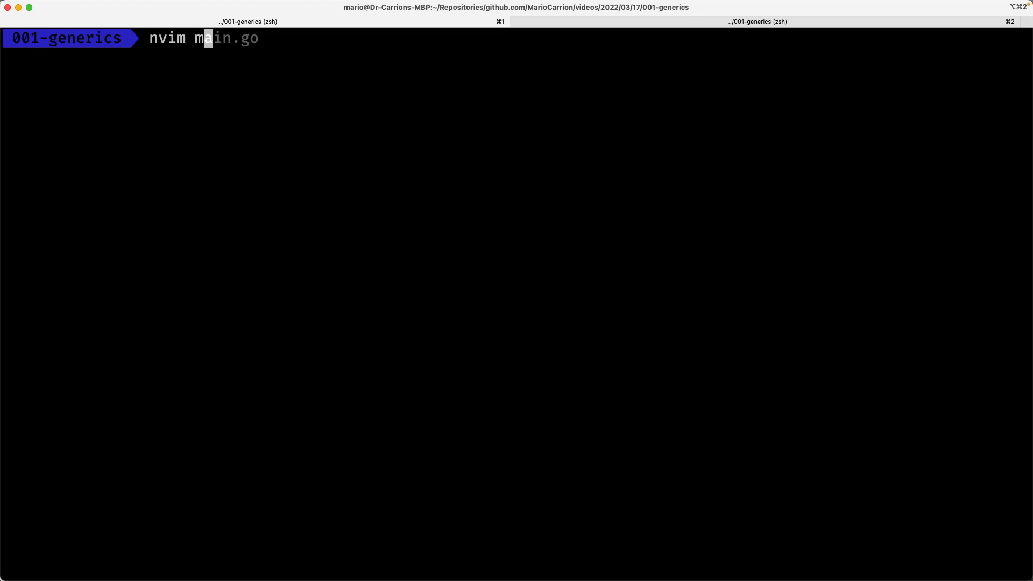
key(enter)
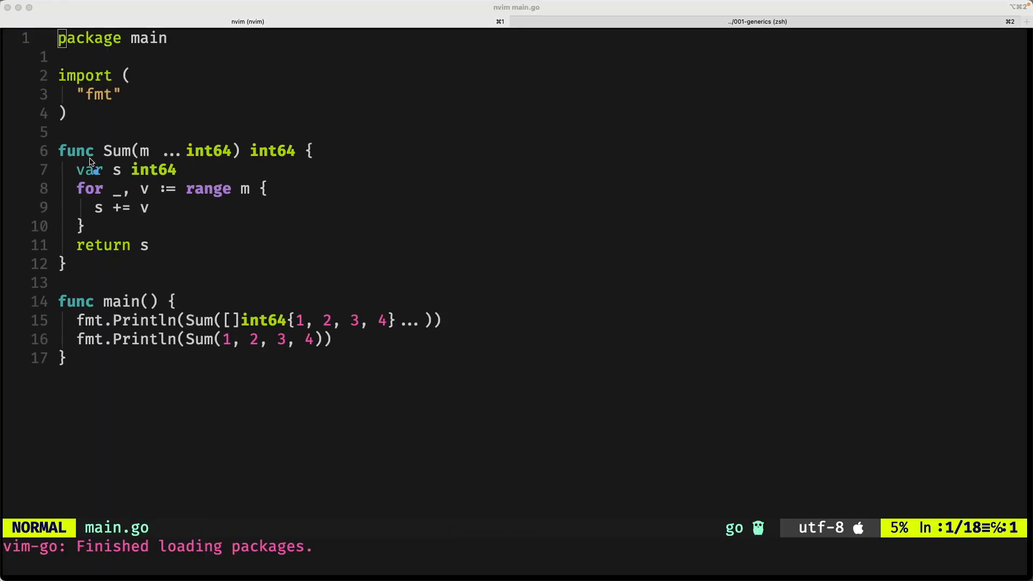
drag(119, 132, 132, 159)
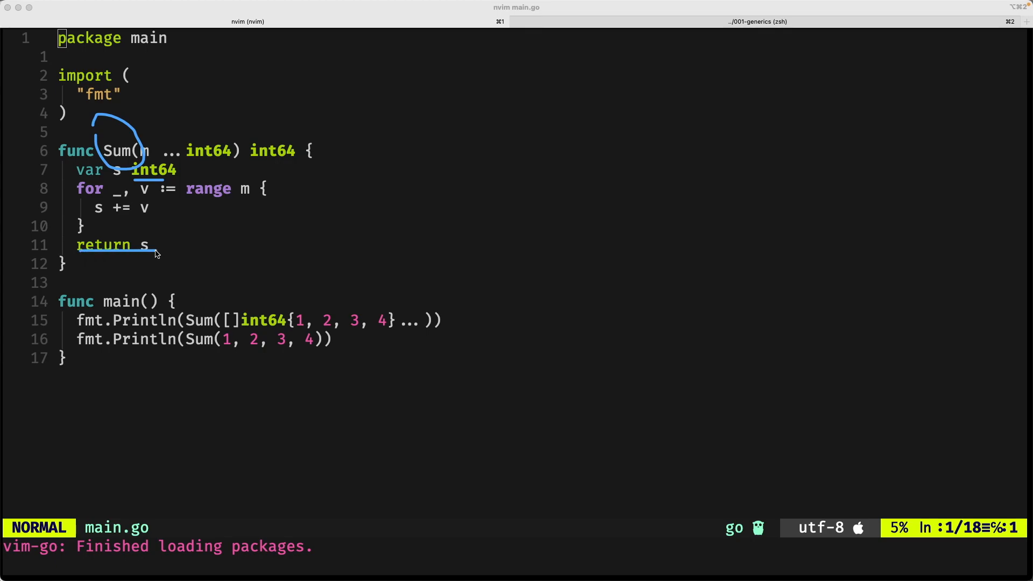
mouse_move(86, 328)
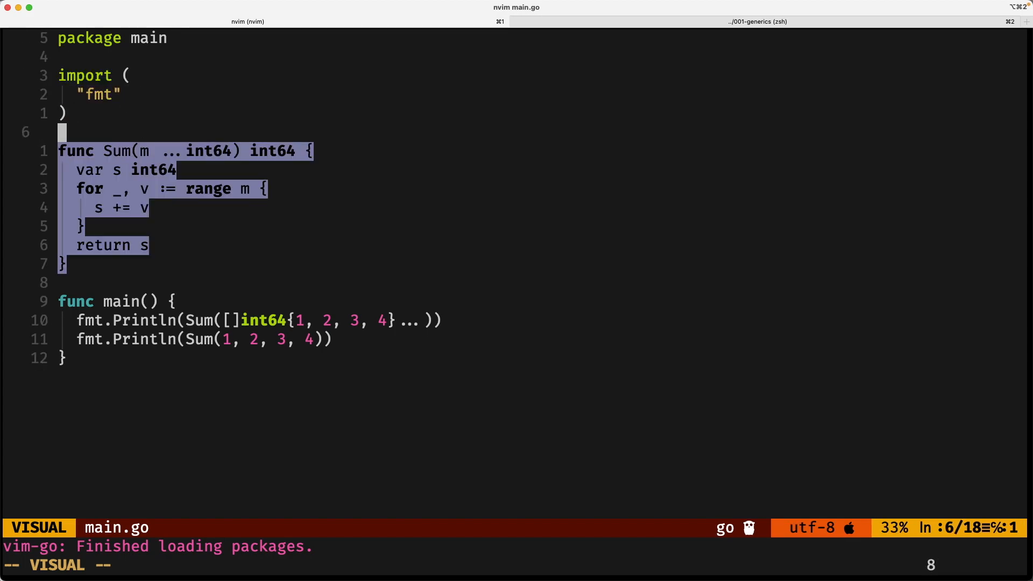
- Duplicate Sum as SumFloat with float64 parameter, result and accumulator types
key(y)
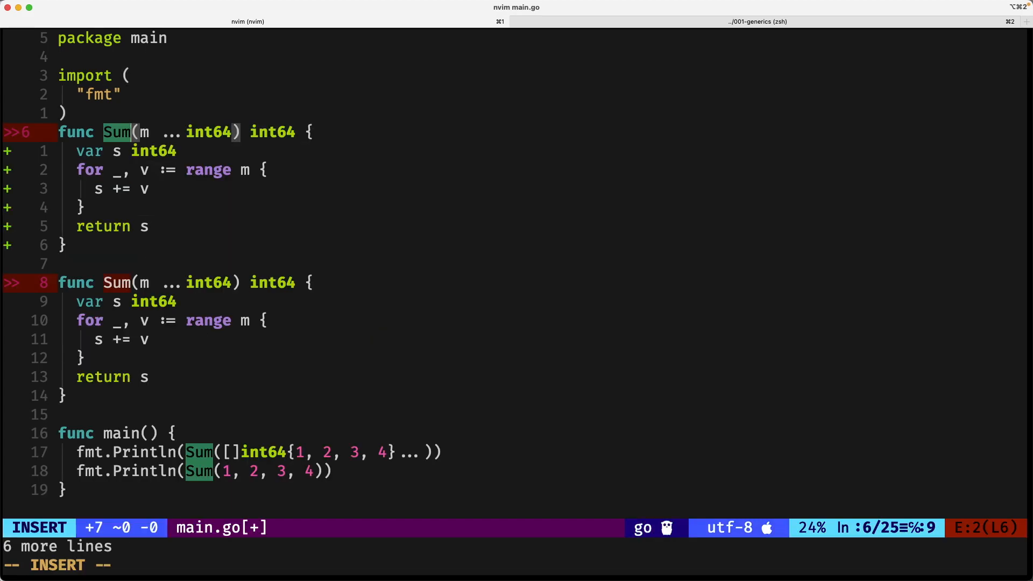
key(Escape)
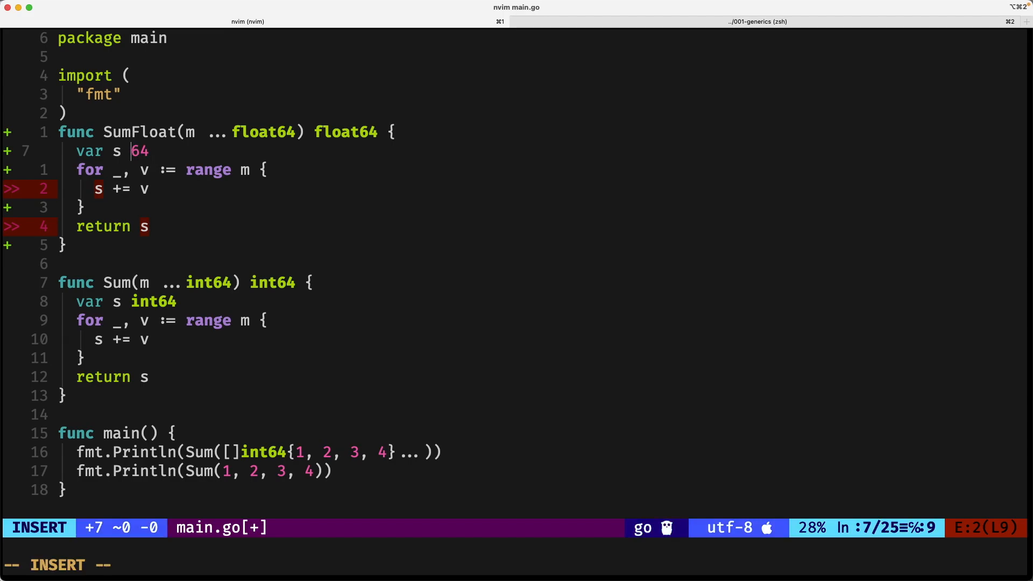
key(Escape)
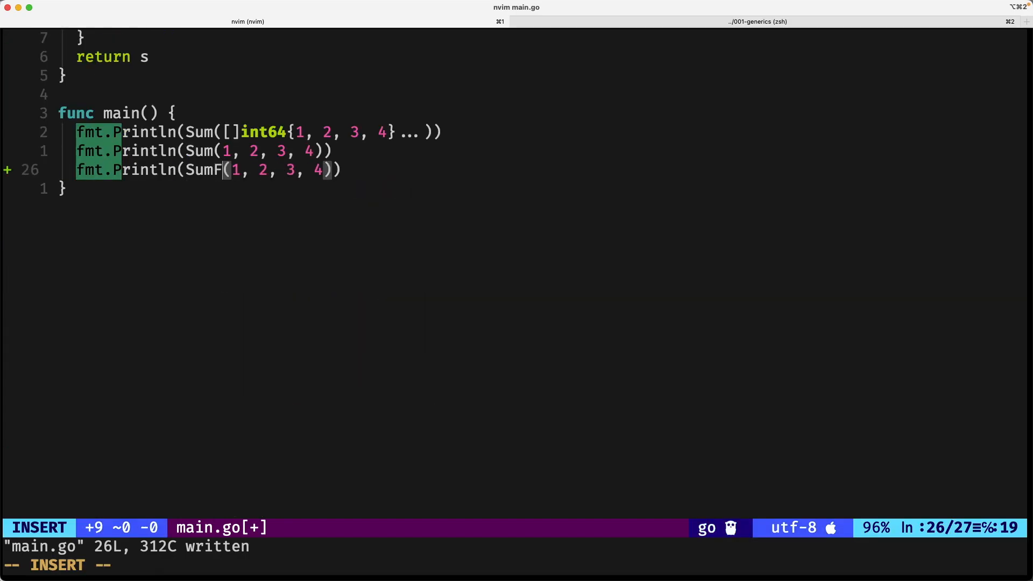
- Add a Println of SumFloat(1.1, 2.2, 3.54, 4.5) in main
text(loat(1.)
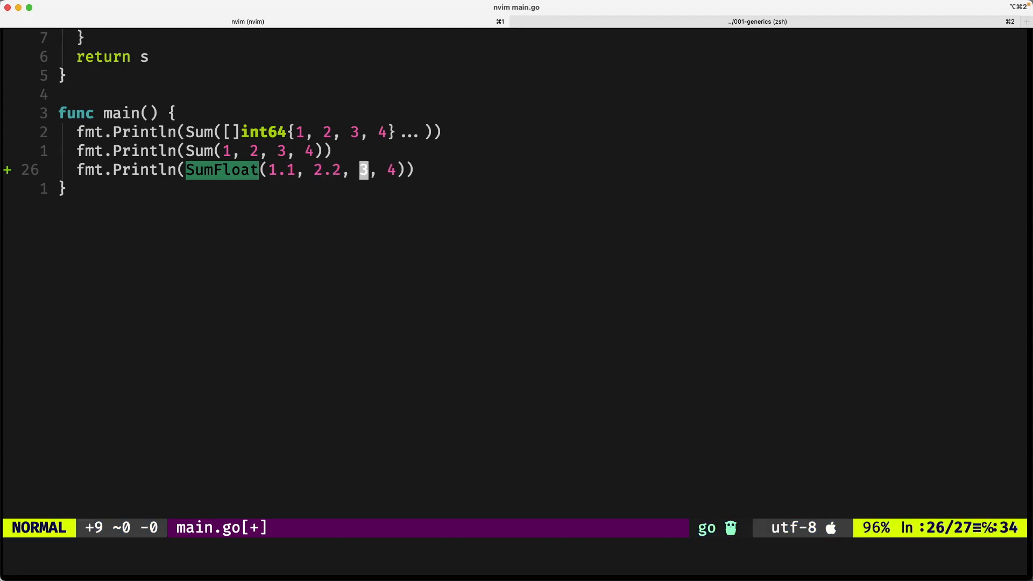
text(.54)
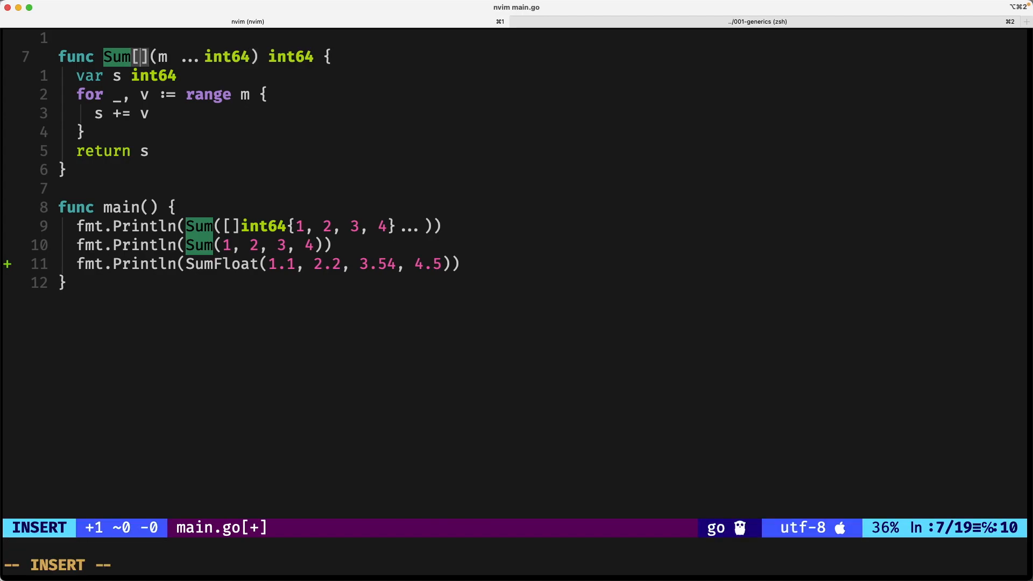
- Make Sum generic with [V int64 | float64], using V for parameters, result and total
text(v)
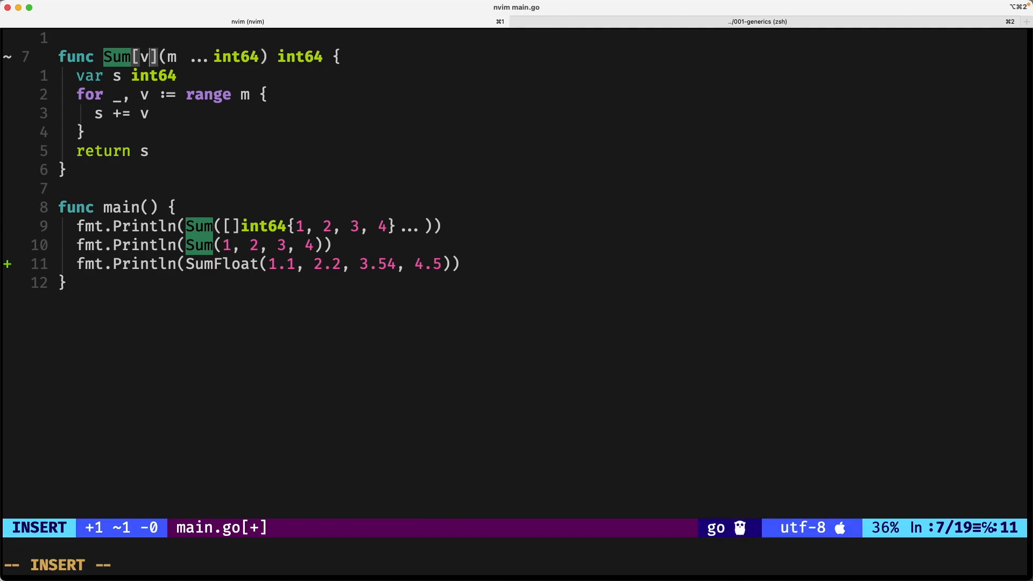
text(V)
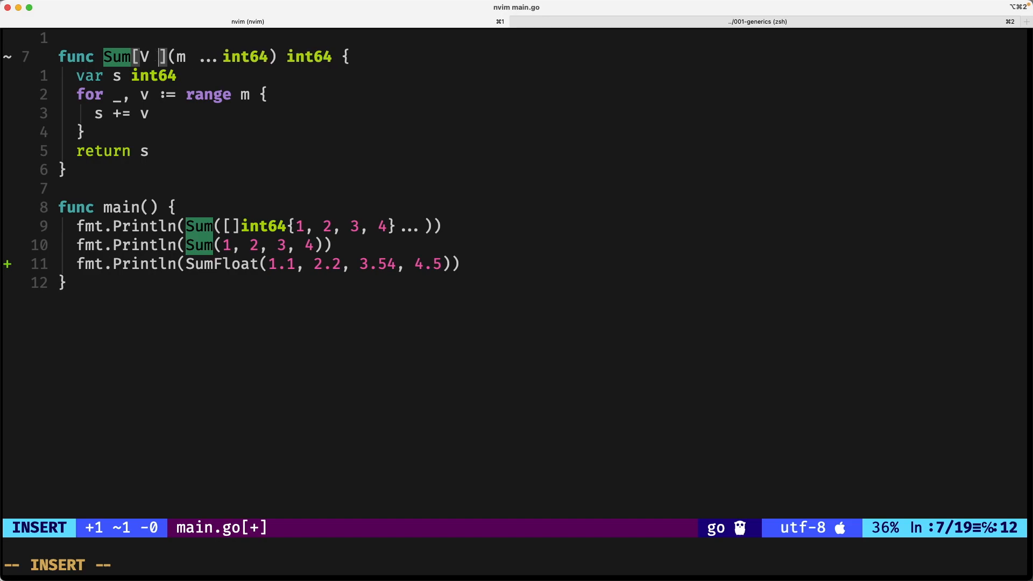
text(int64)
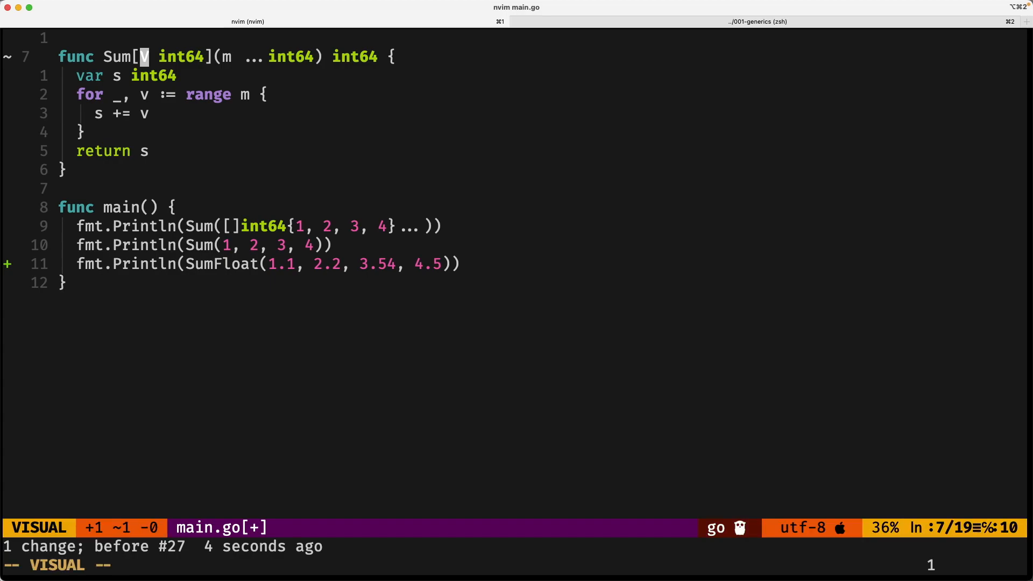
key(Escape)
text(V)
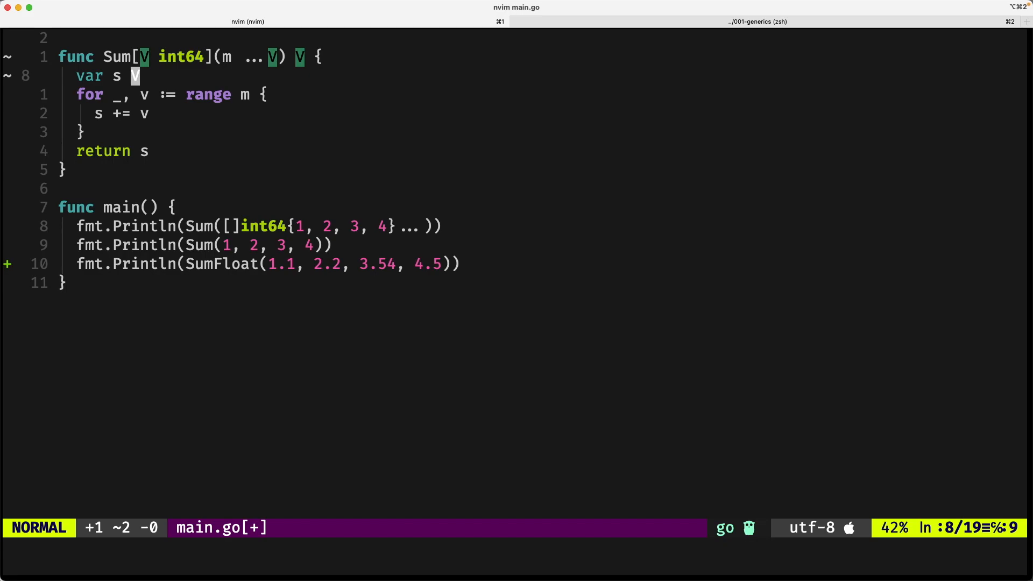
key(gg)
text( | float64)
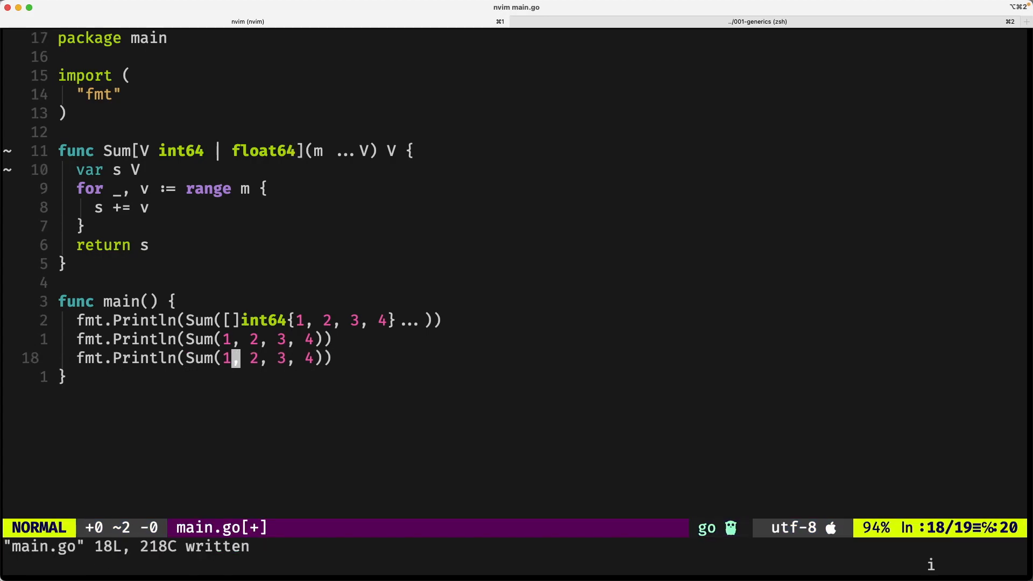
- Change the third call to Sum(1.2, 2.3, 3.5, 4.6)
text(.2, 2.3)
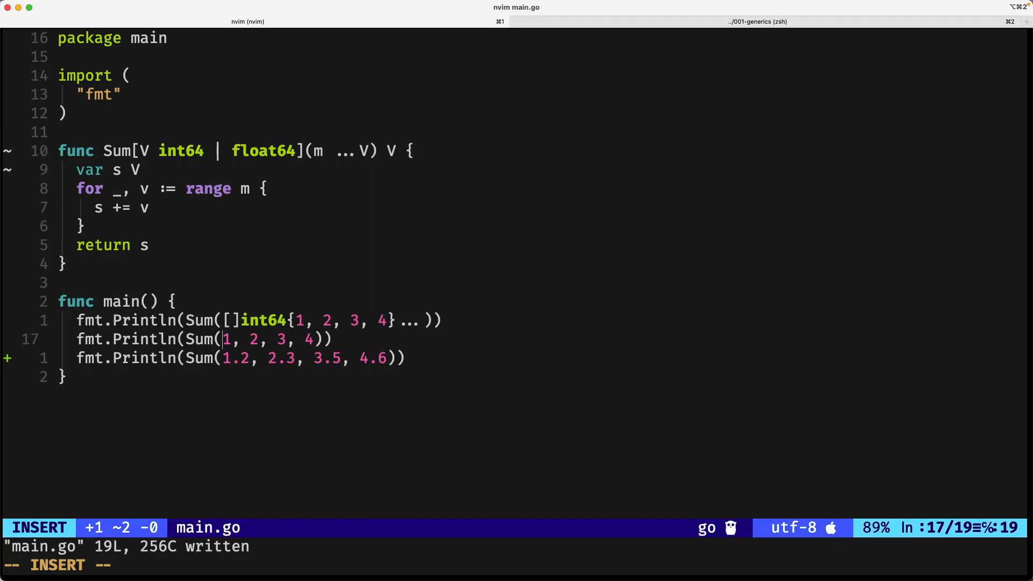
key(Escape)
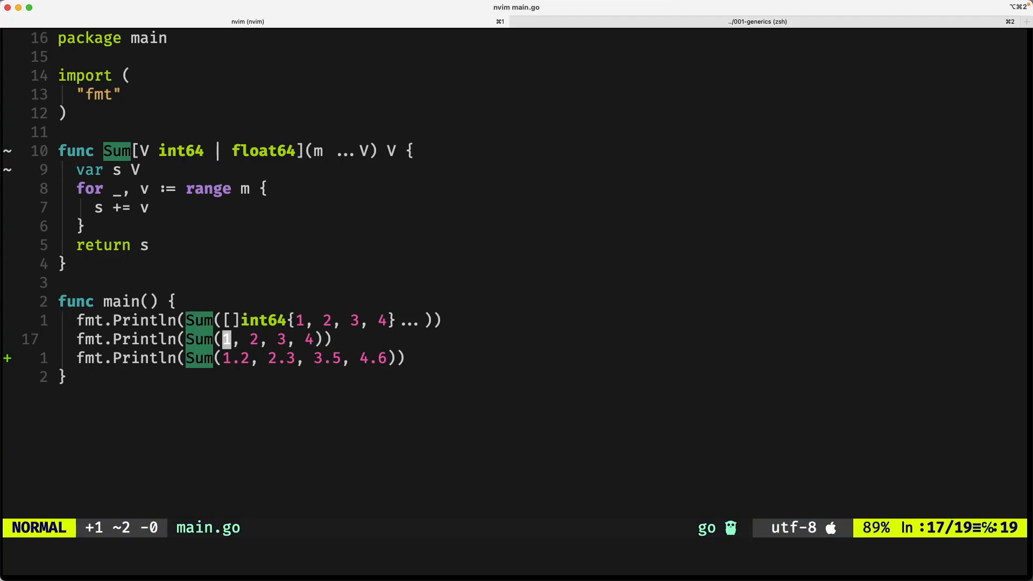
- Rewrite the second call as Sum(int64(1), int64(2), int64(3)) and save
text(int64()
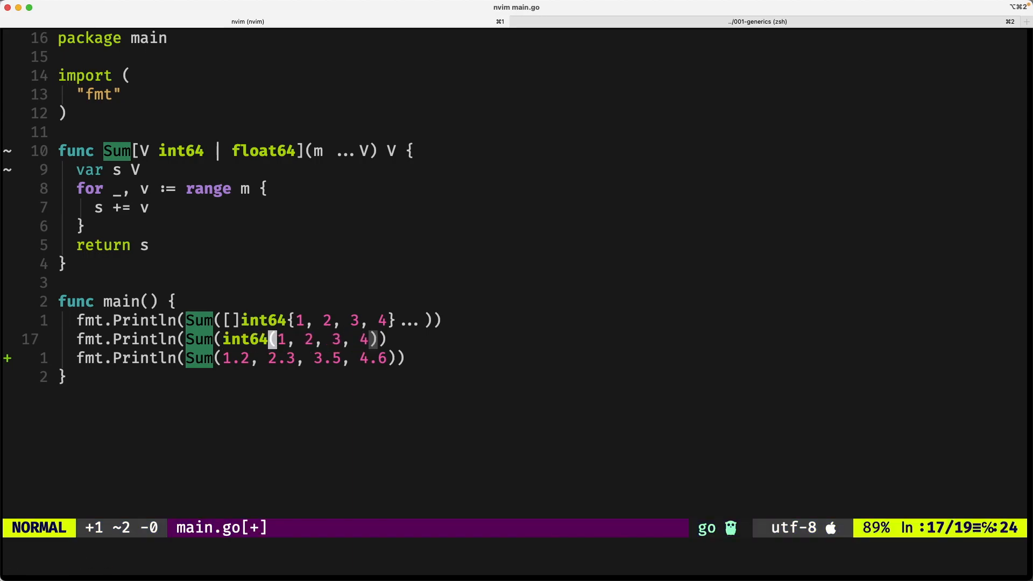
text(), int64(2)
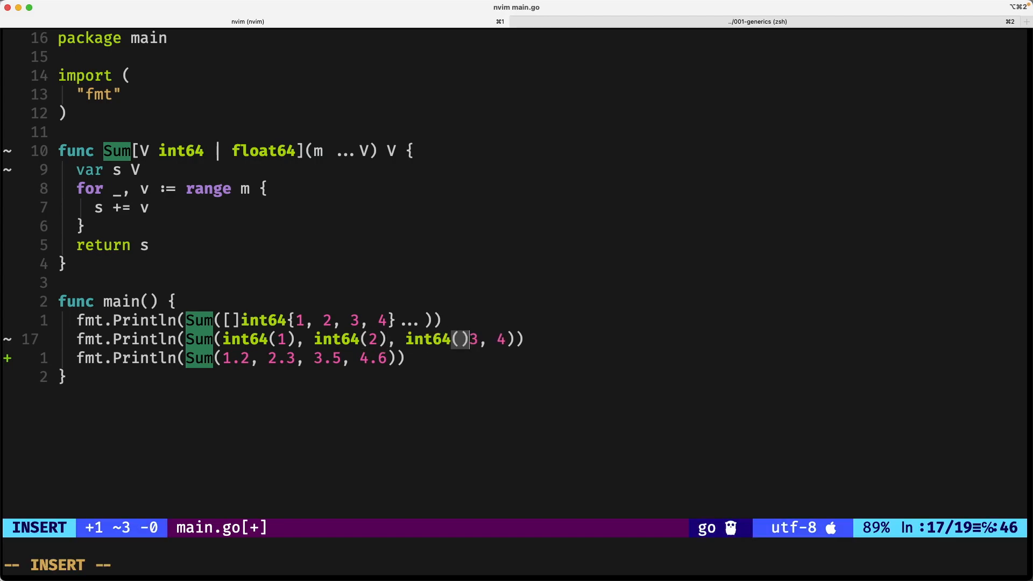
text(3)
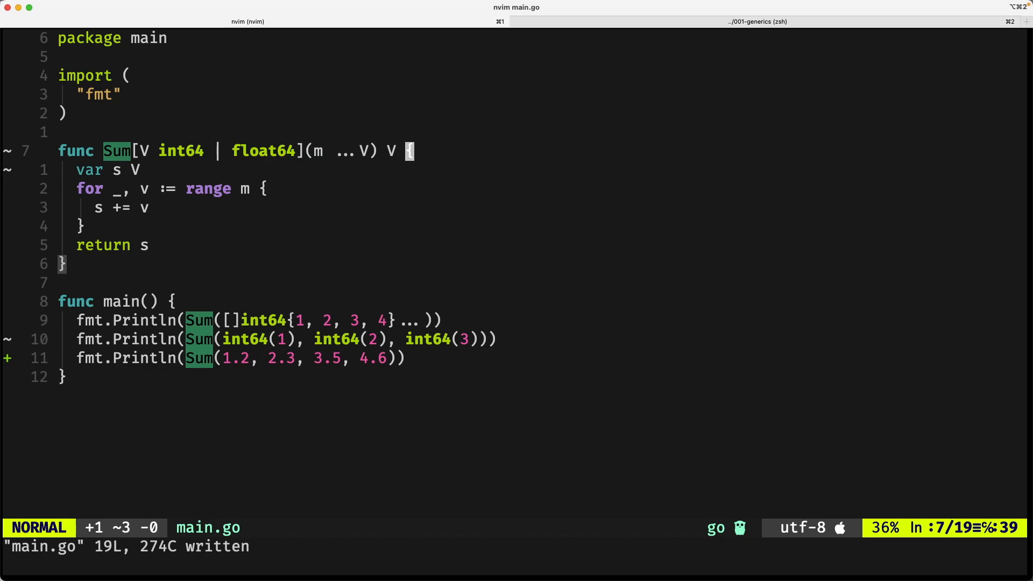
- Import "golang.org/x/exp/constraints" in main.go
text("go)
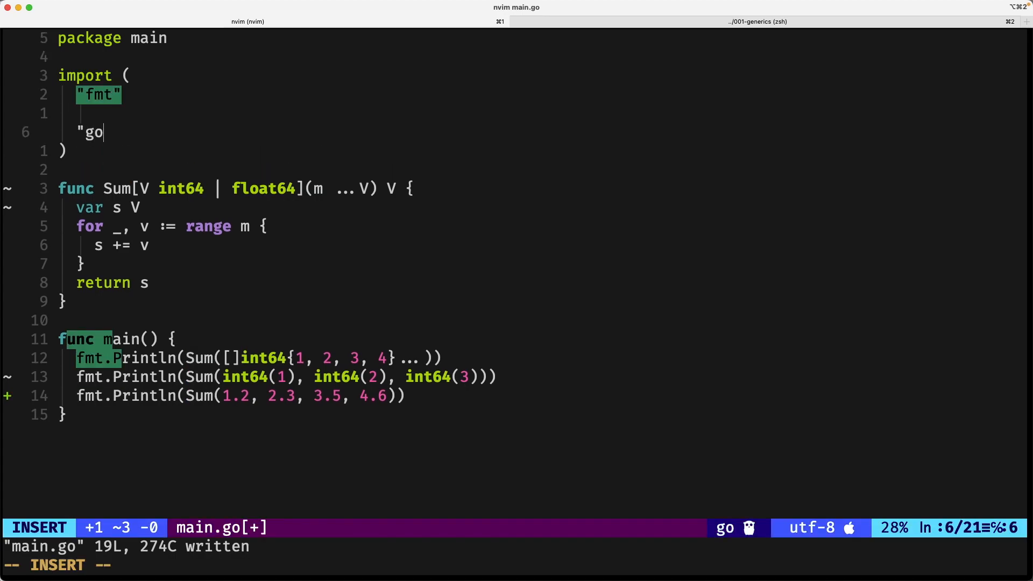
text(lang.org)
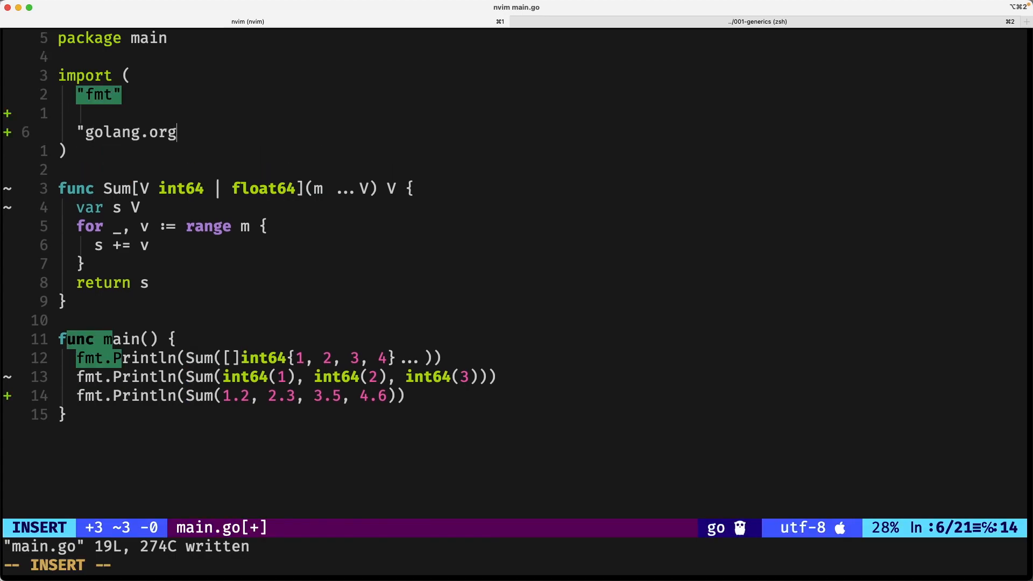
text(/x/exp/)
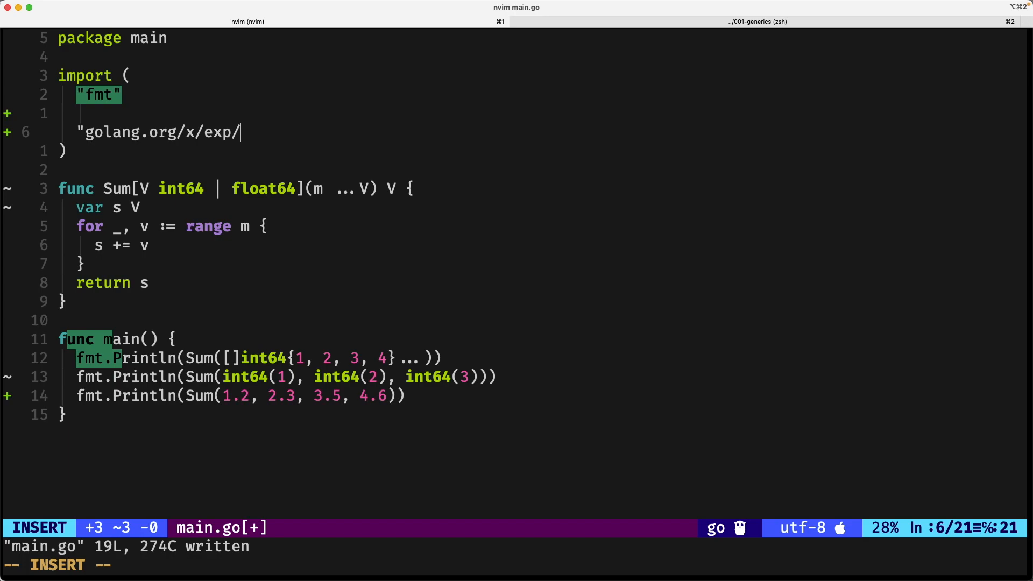
text(constraints)
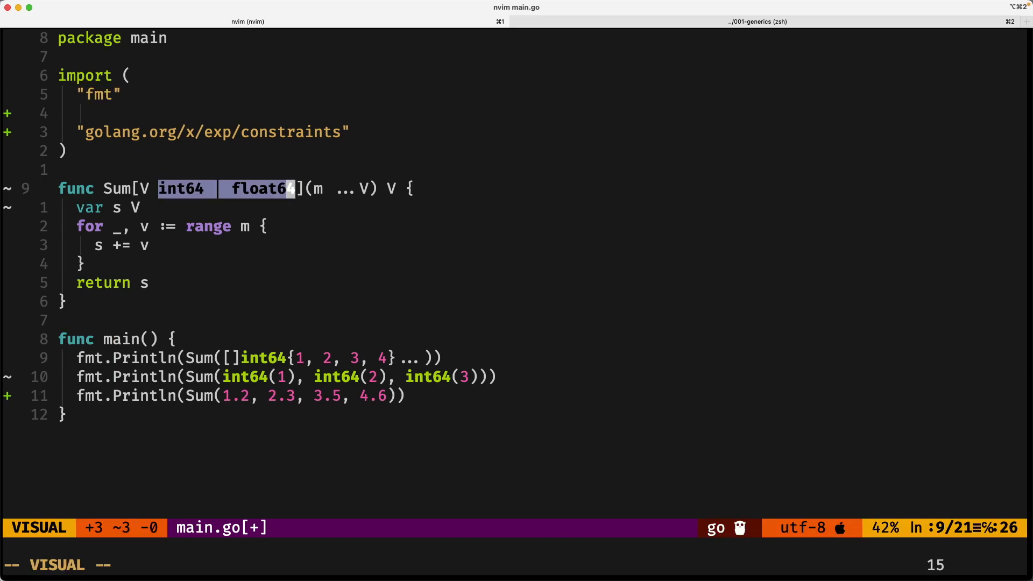
- Constrain Sum to constraints.Float | constraints.Integer and return to the editor tab
text(constraints.F)
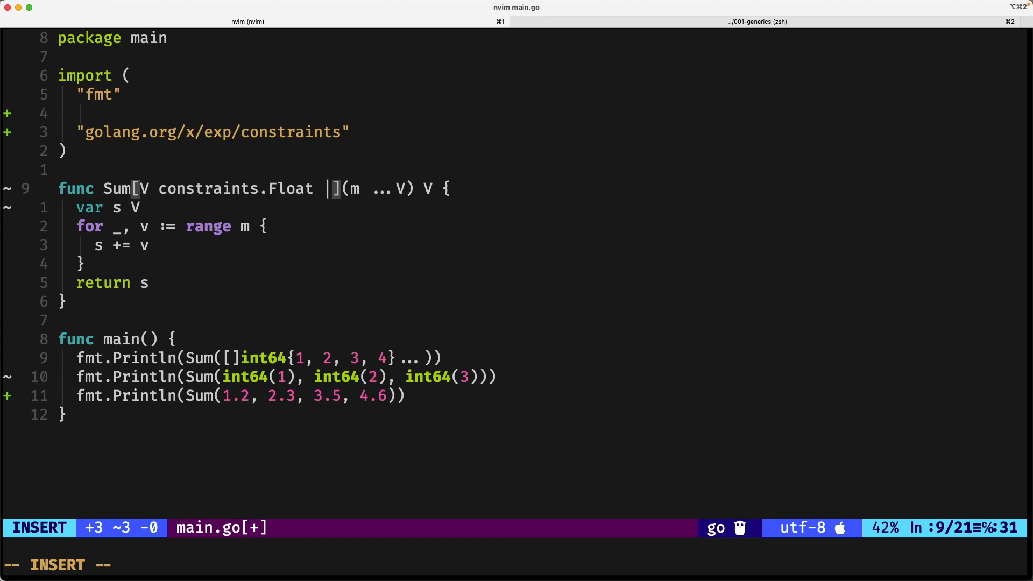
text(" ")
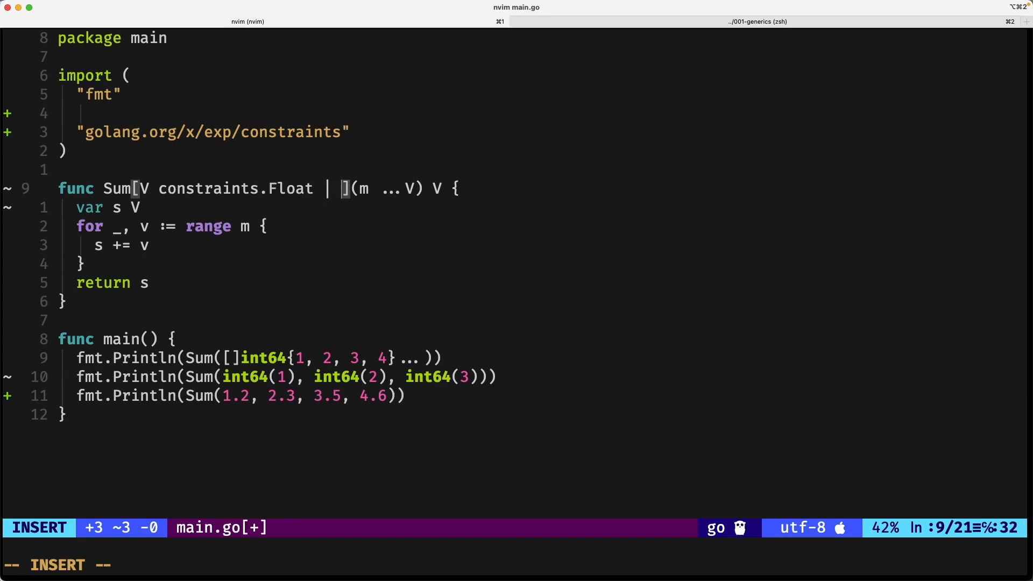
text(contras)
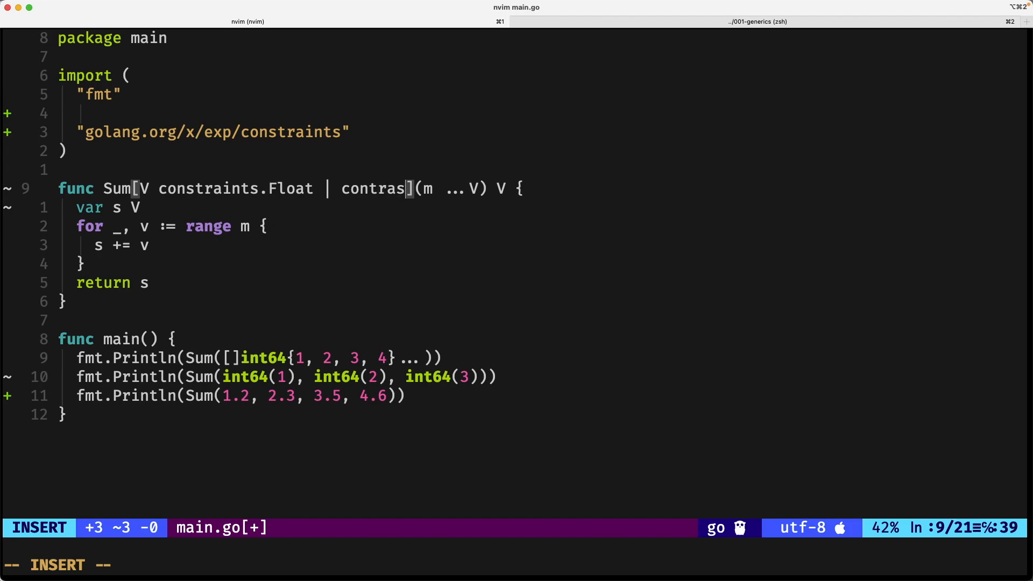
key(BackSpace)
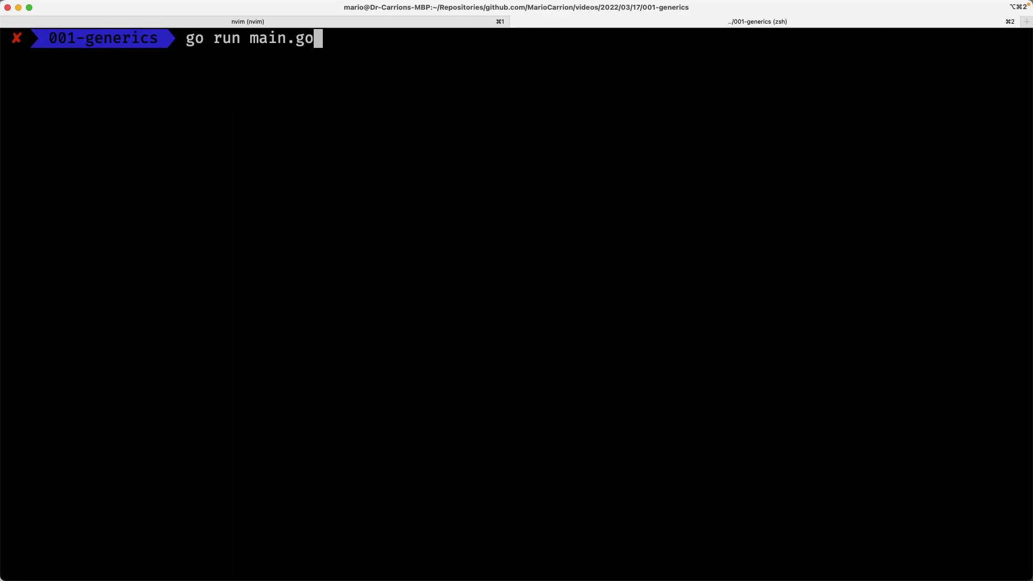
click(247, 21)
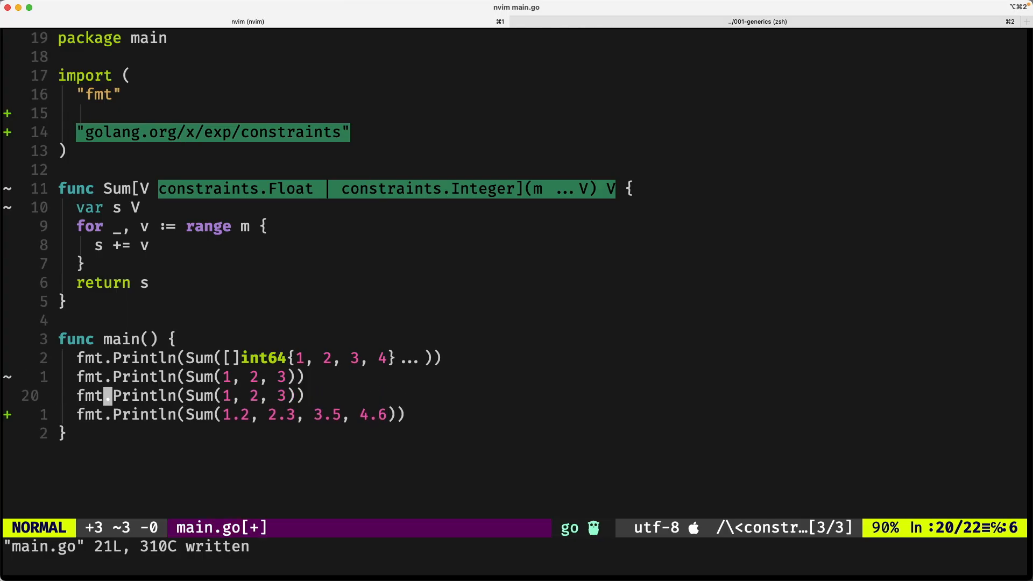
- Wrap the third Sum call's arguments in uint32(...) conversions
text(u)
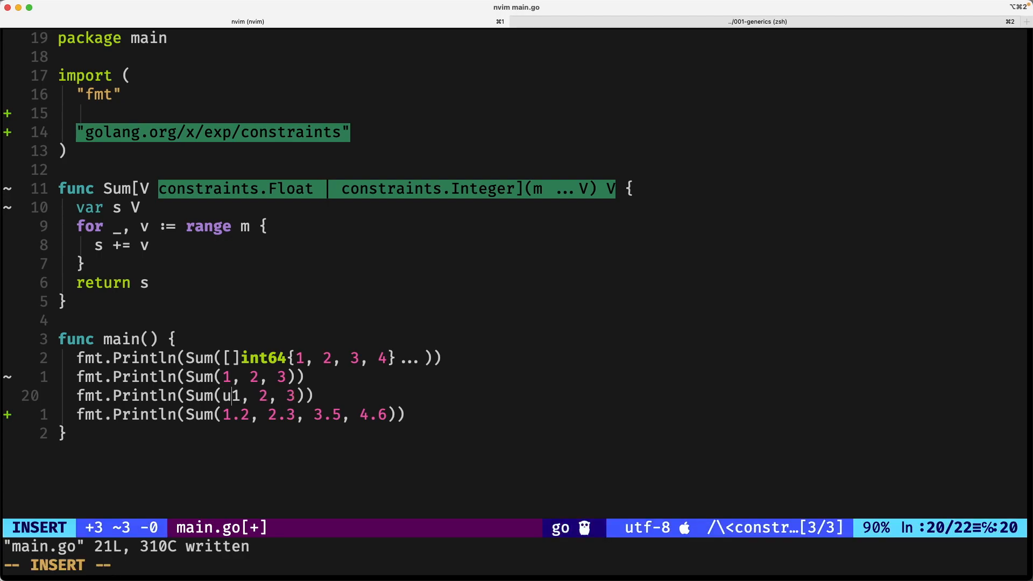
text(int32(1)
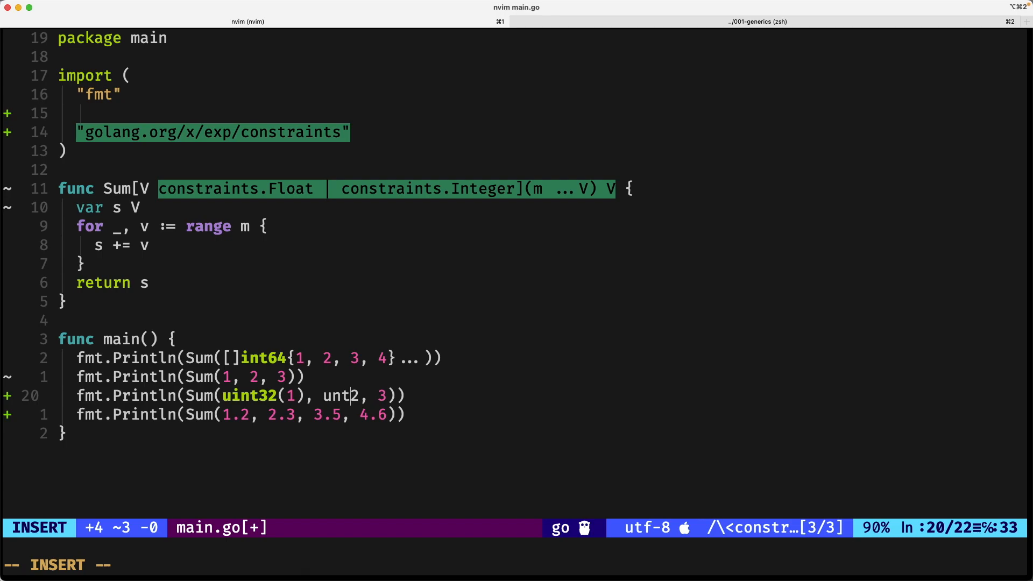
text(int43)
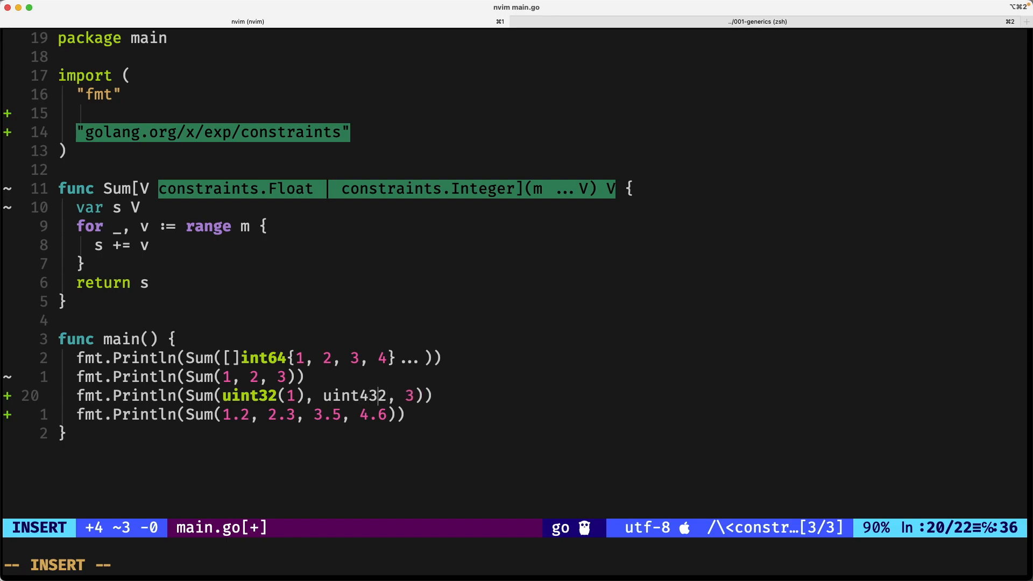
key(Escape)
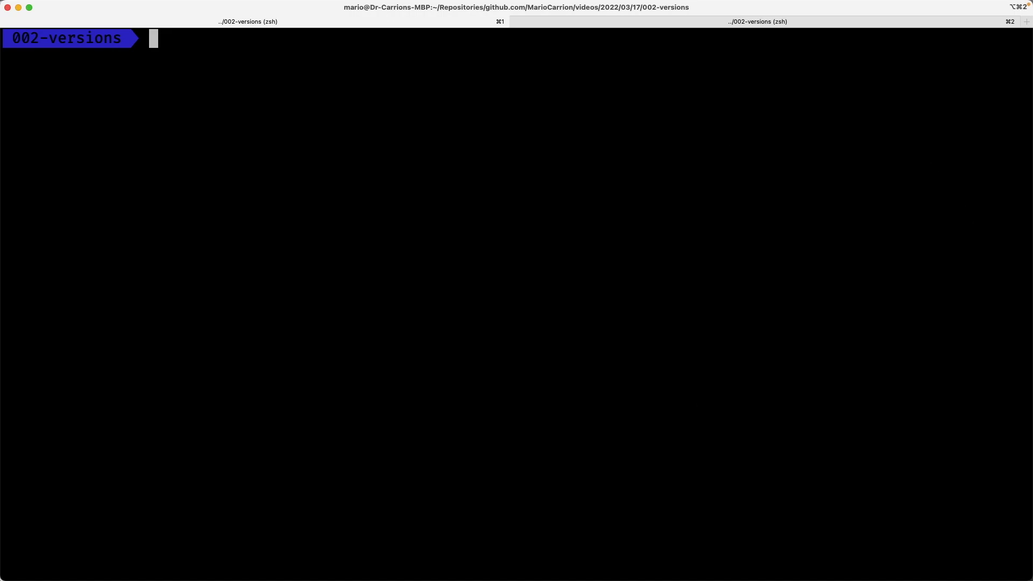
- Check the goenv/go version setup, list the 002-versions project and open main.go
text(goenv local system)
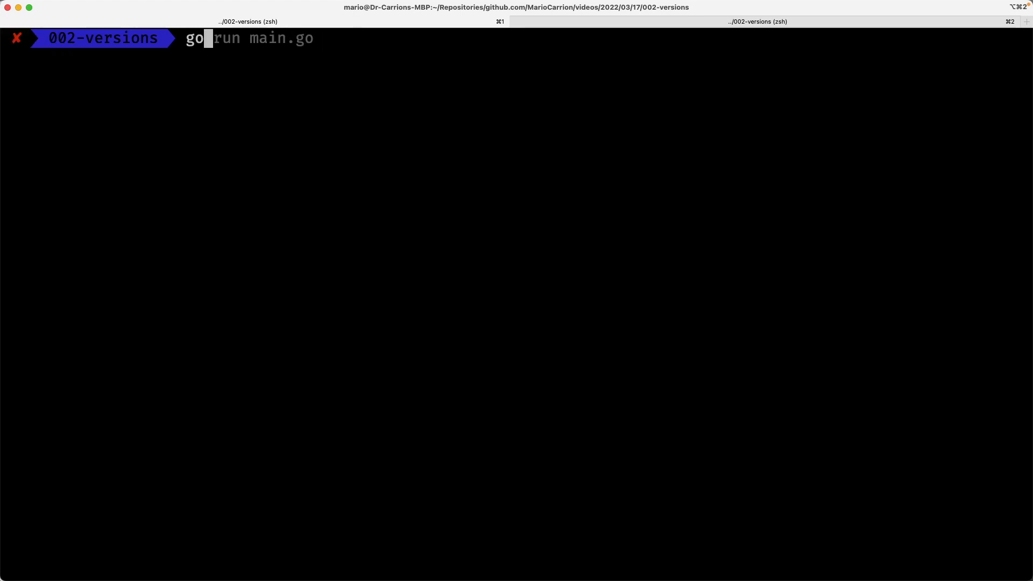
text(goenv local system)
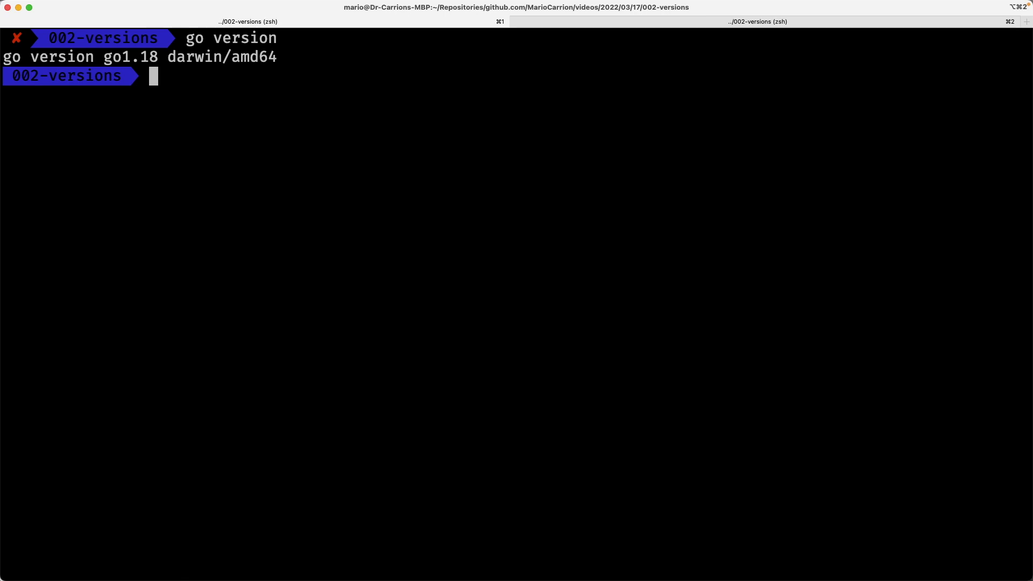
text(ls)
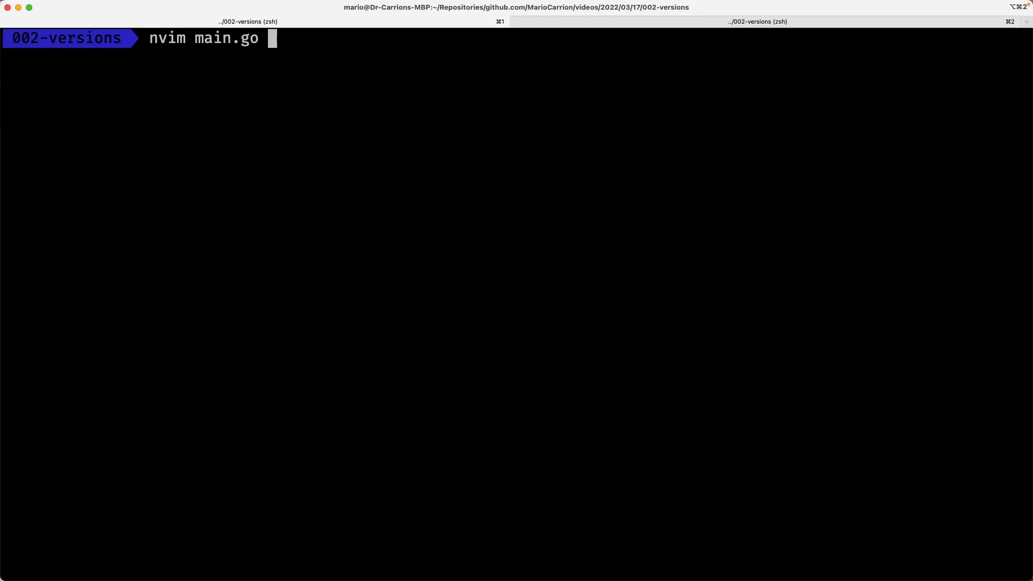
key(Enter)
text(go bu)
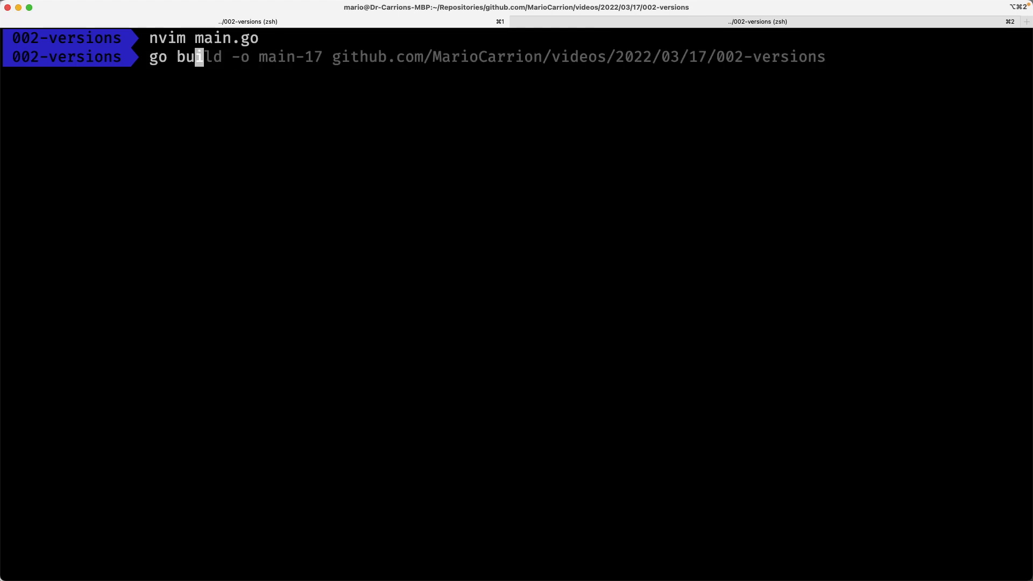
- Build the binary as main and inspect its embedded build info with go version -m main
key(End)
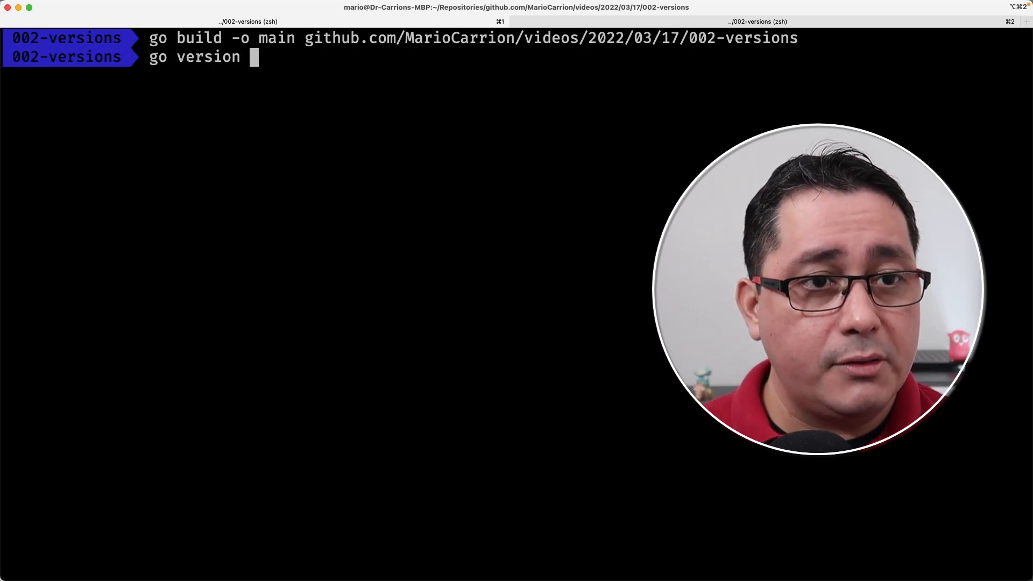
text(-m main)
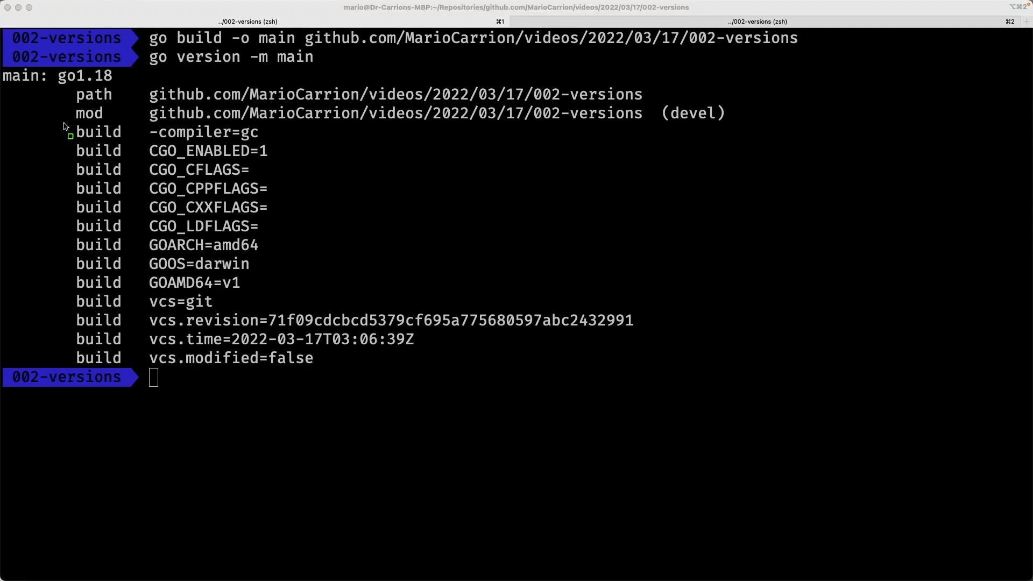
drag(70, 135, 277, 303)
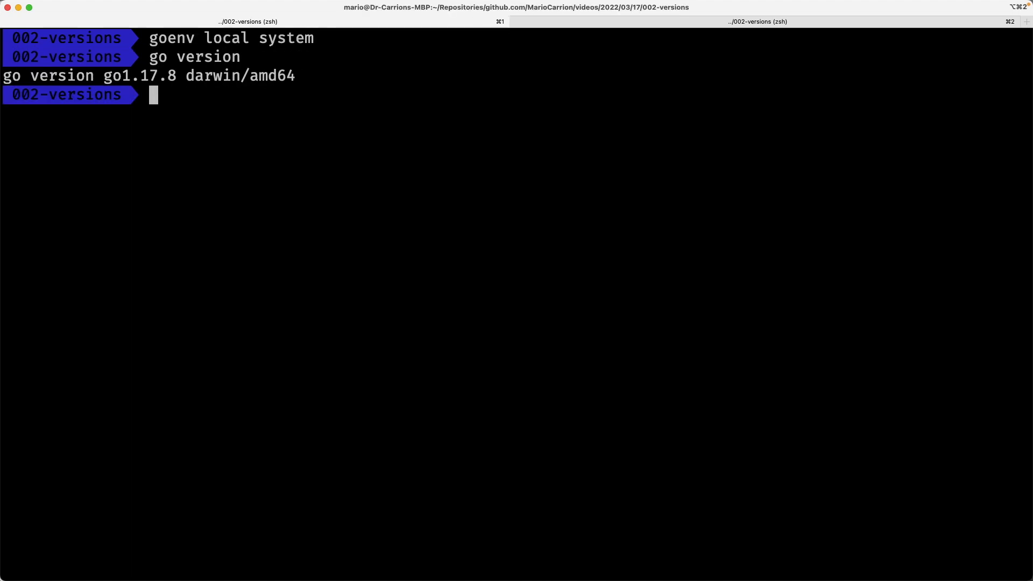
- Build main-17 with Go 1.17.8, show go version -m main-17, then set goenv local 1.18.0
text(go version -m main)
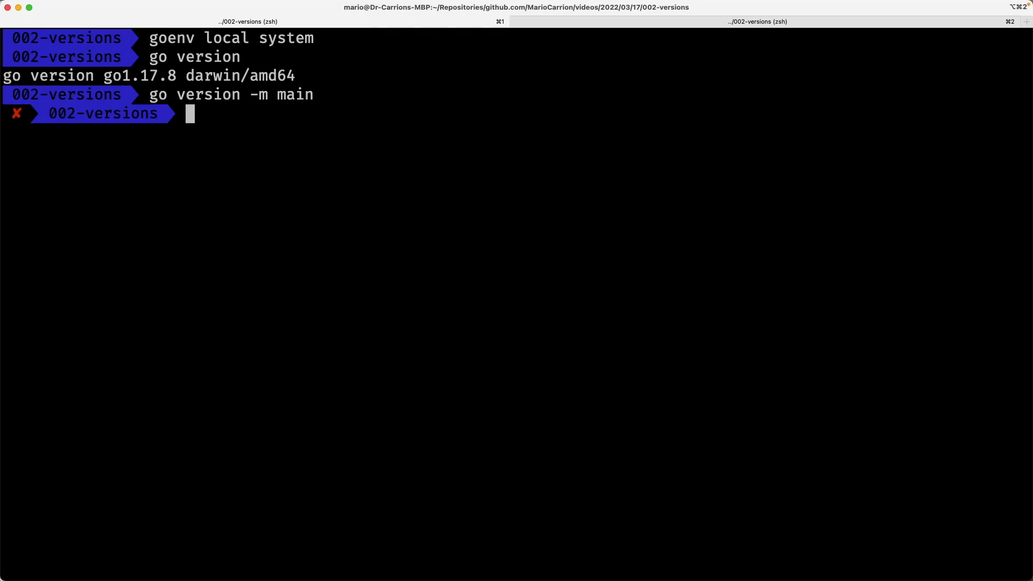
text(go build -o main github.com/MarioCarrion/videos/2022/03/17/002-versions)
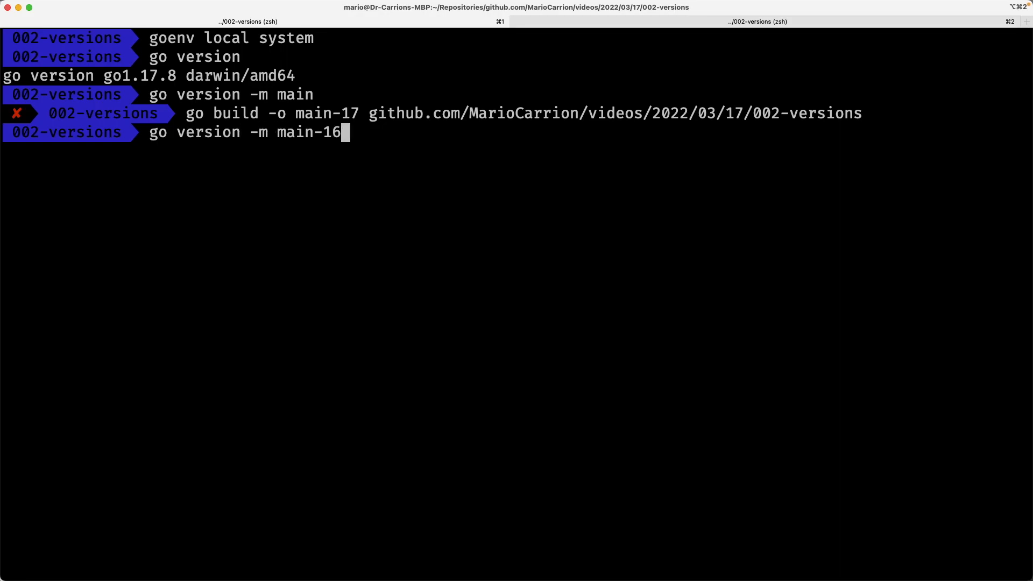
text(7)
key(Enter)
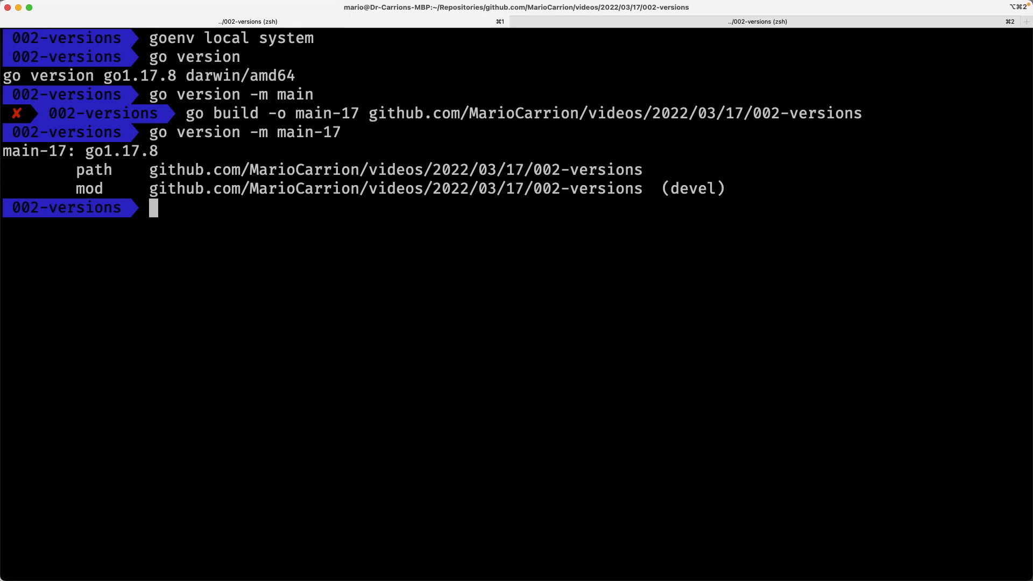
key(Up)
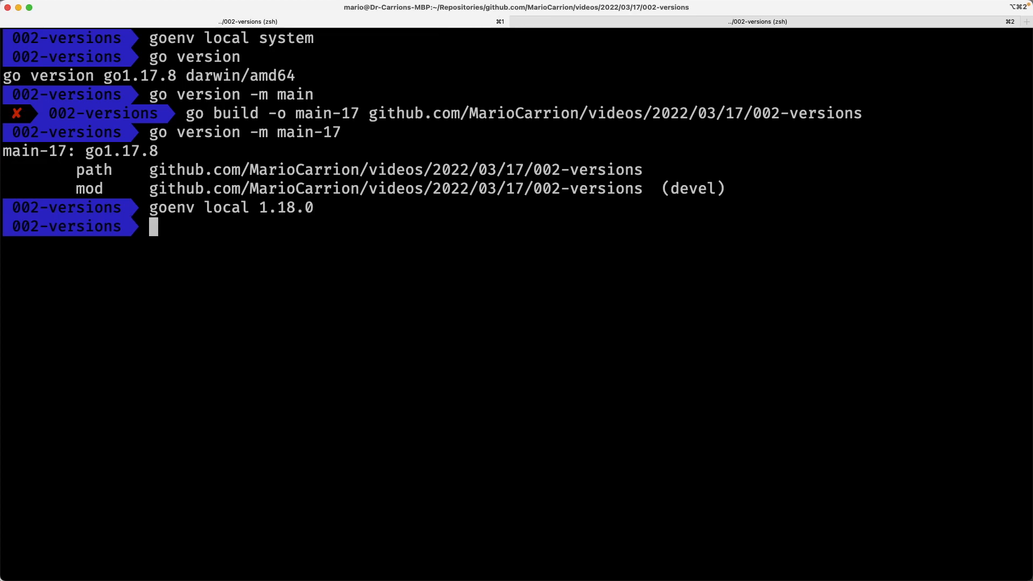
- Run go version -m main-17 under Go 1.18 to show it still reports go1.17.8
text(go version -m main-17)
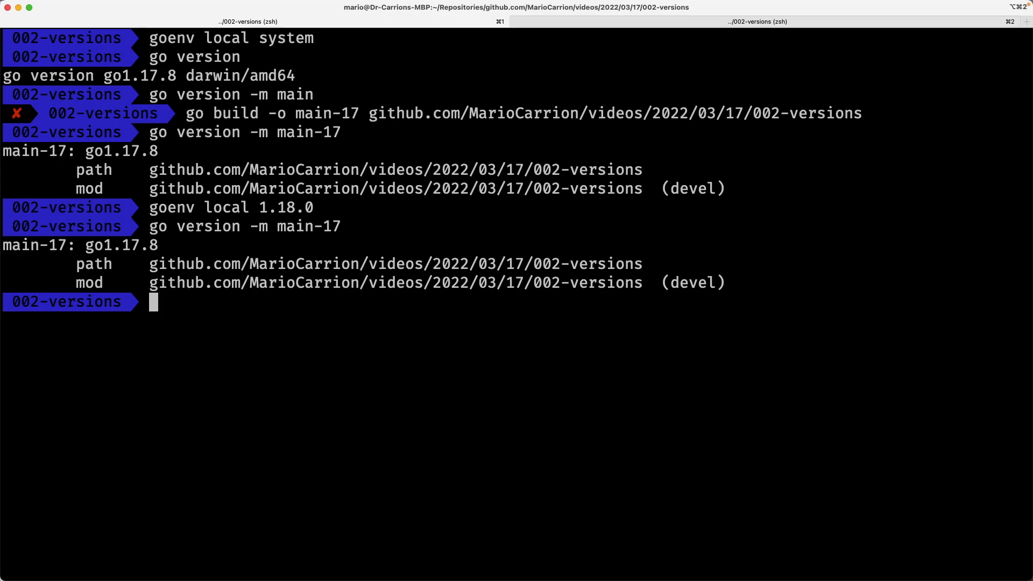
text(go version -m main-17)
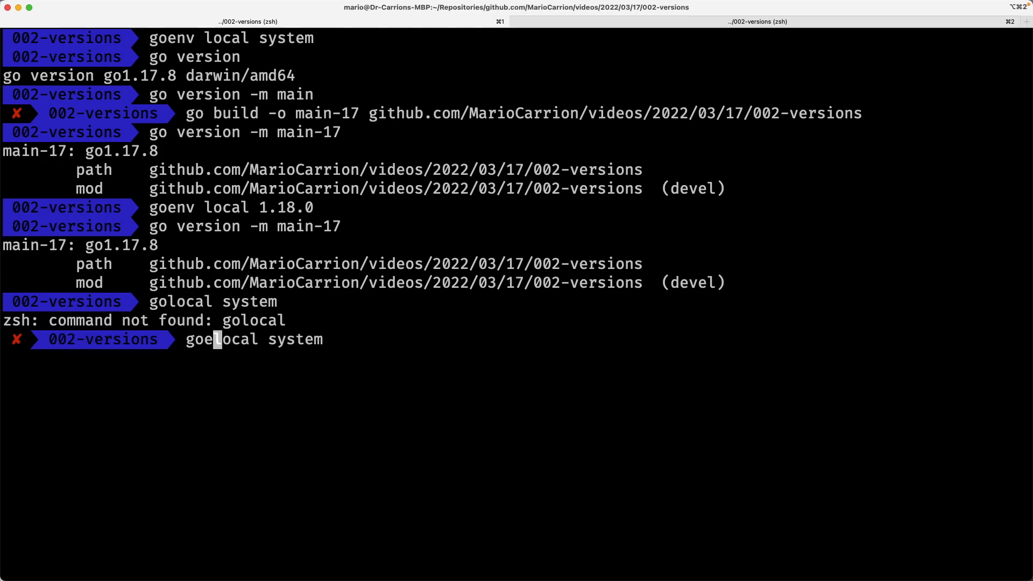
- Rerun 'goenv local system' correctly to set the project's Go version to system
key(enter)
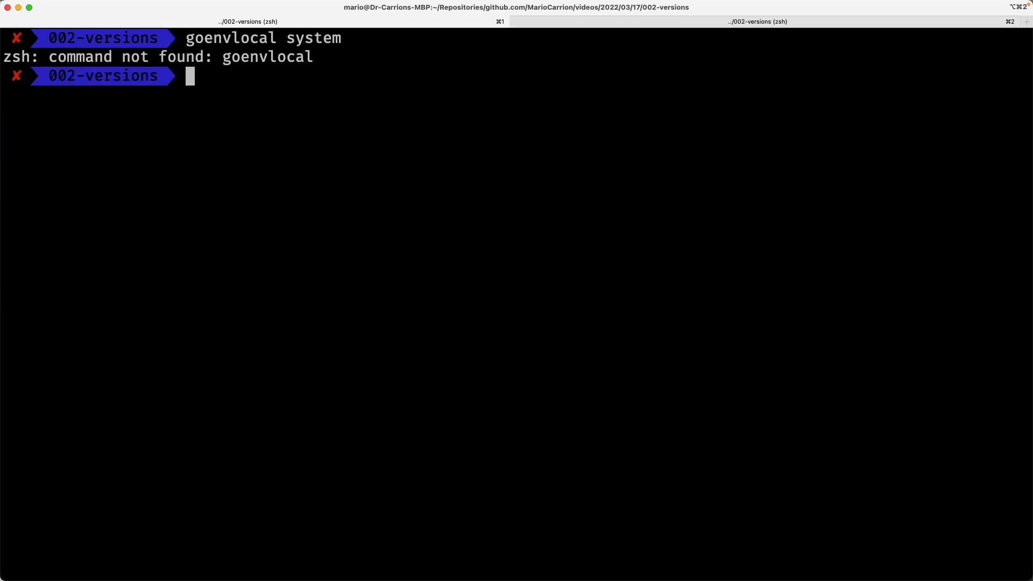
text(goenv local system)
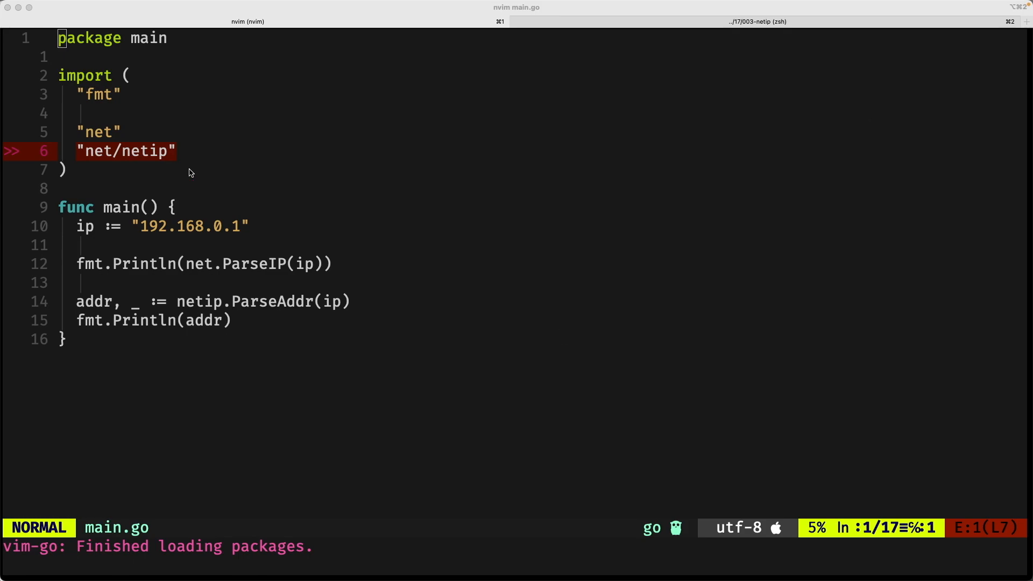
mouse_move(185, 211)
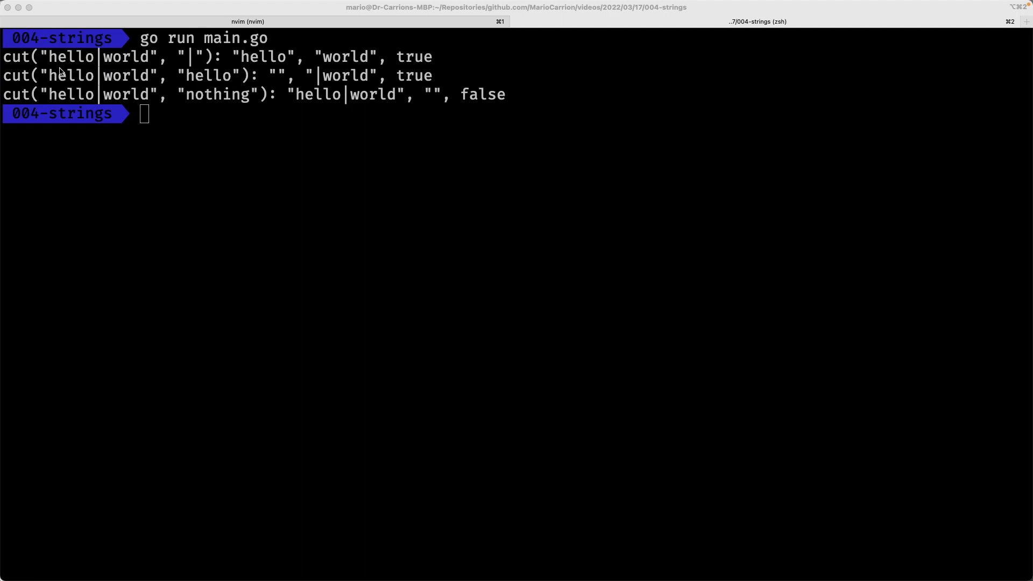
drag(47, 64, 150, 64)
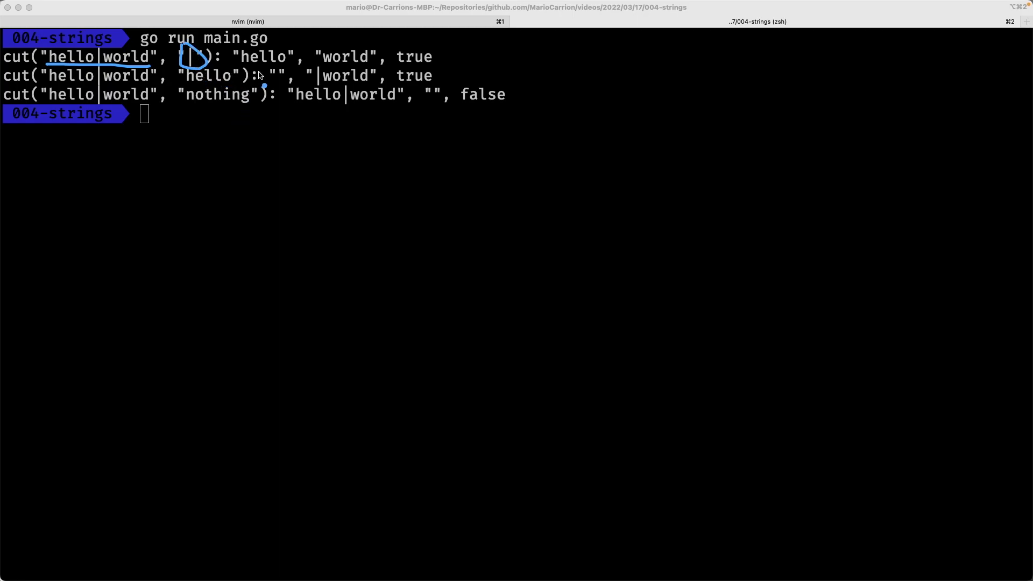
mouse_move(314, 59)
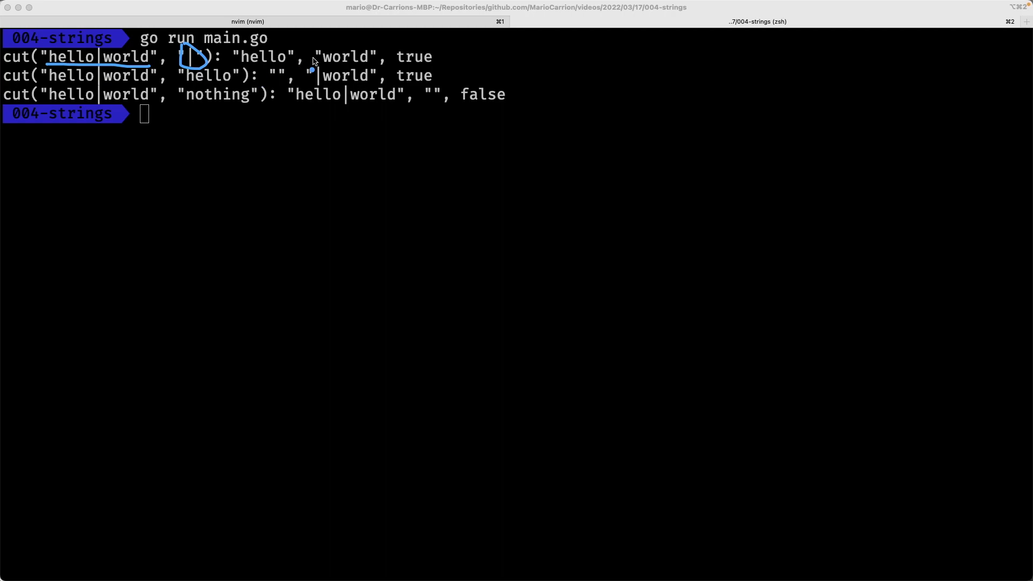
mouse_move(340, 73)
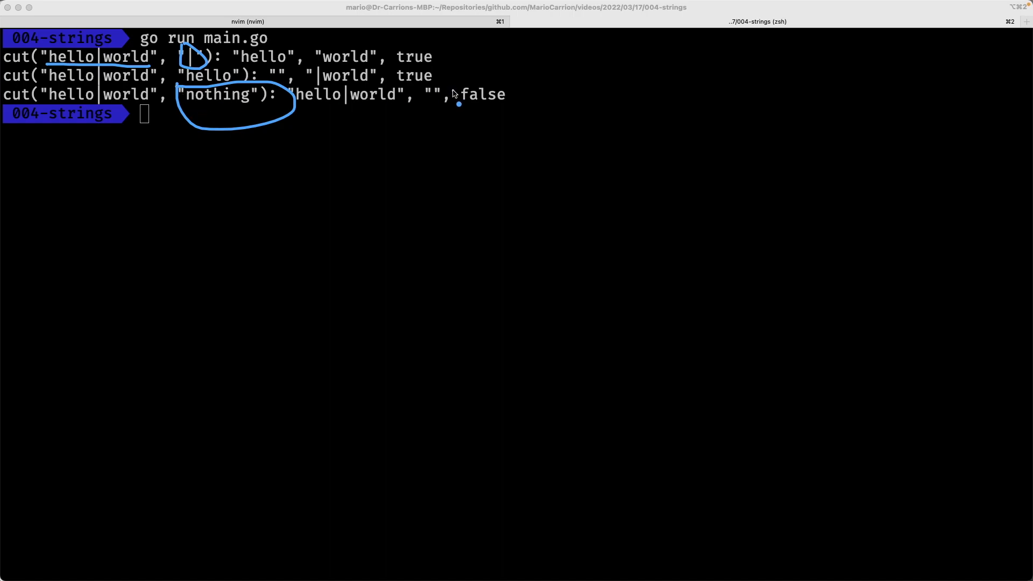
drag(459, 103, 514, 92)
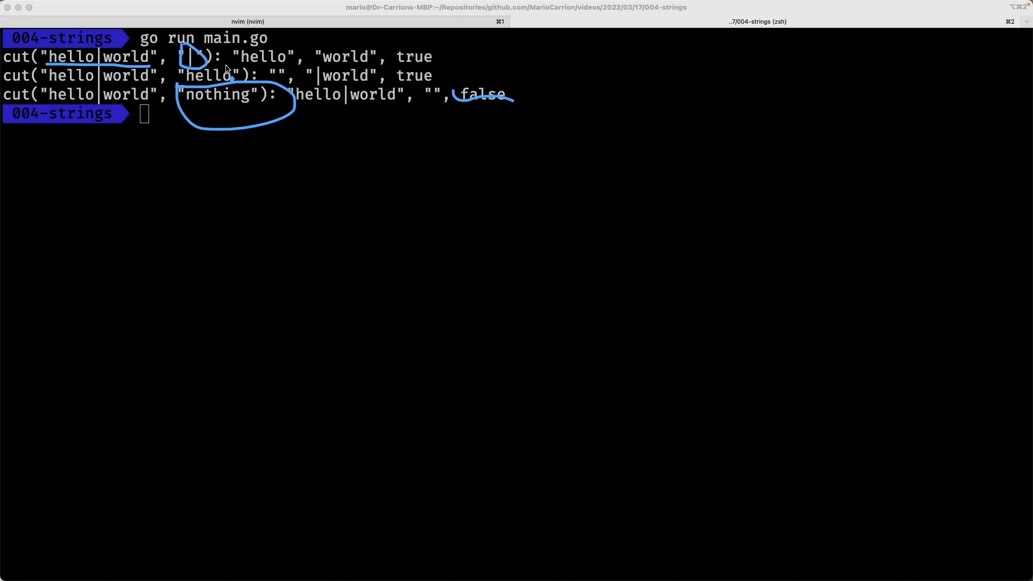
mouse_move(413, 66)
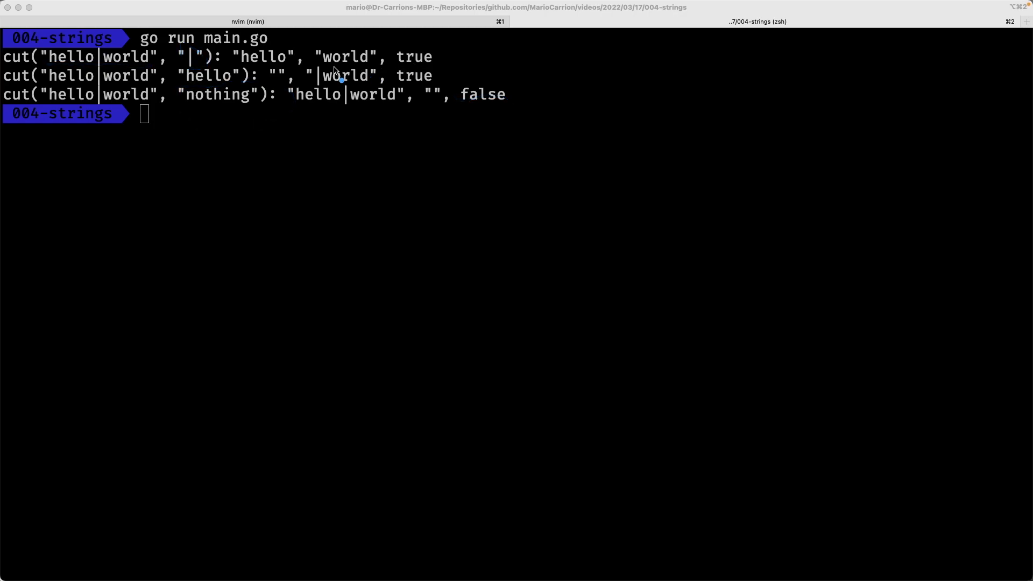
drag(308, 64, 370, 62)
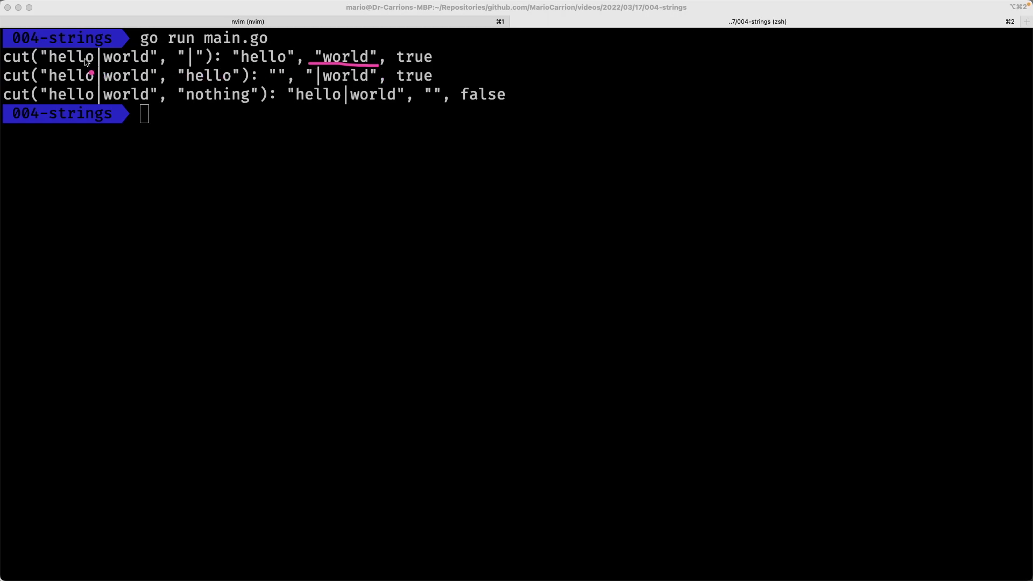
mouse_move(191, 64)
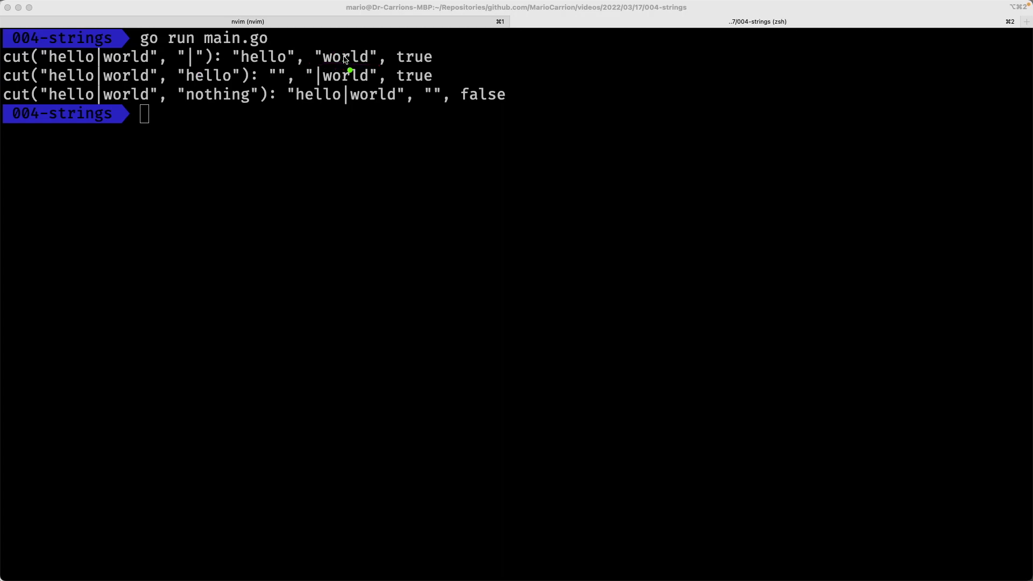
mouse_move(331, 94)
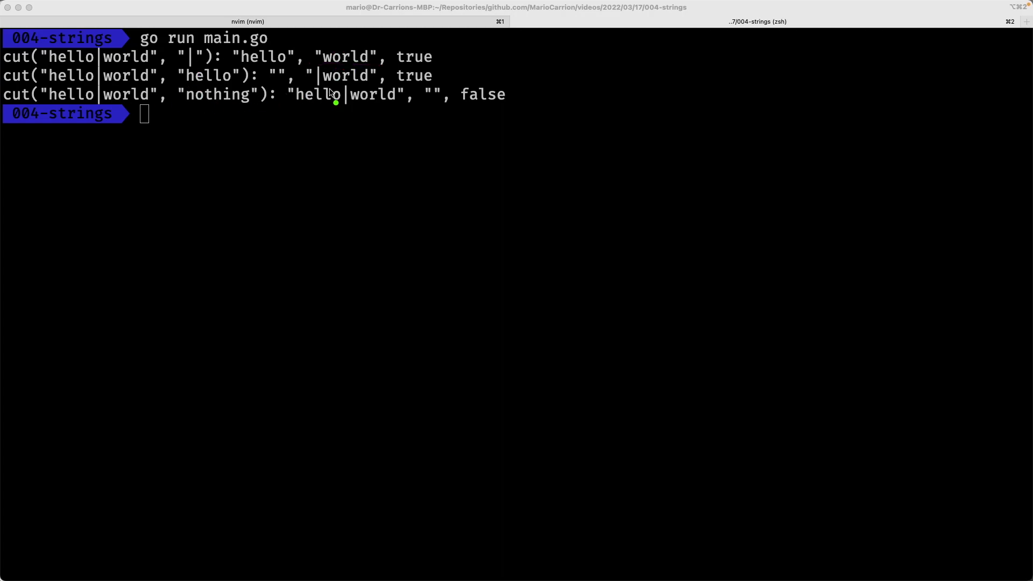
mouse_move(102, 84)
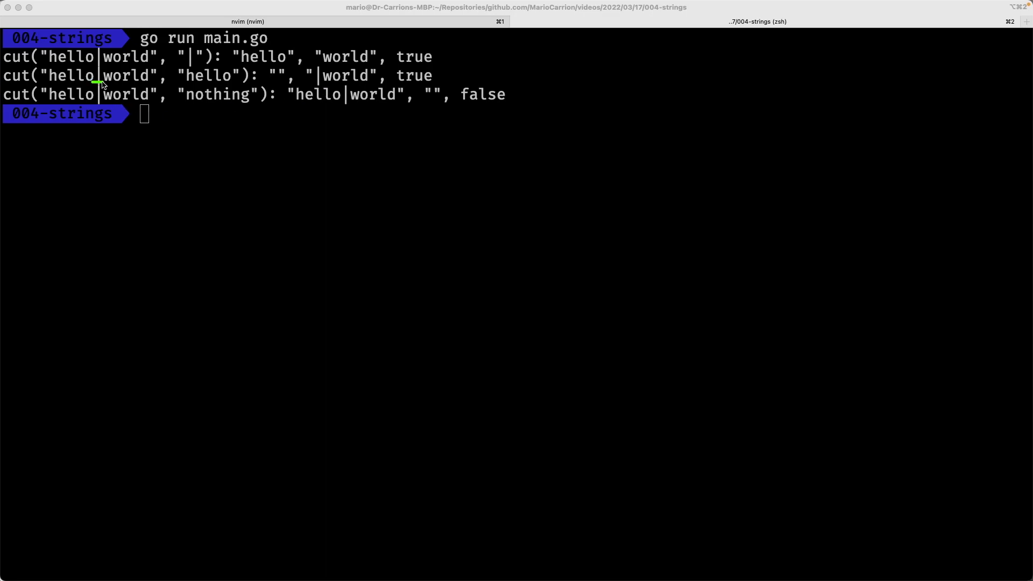